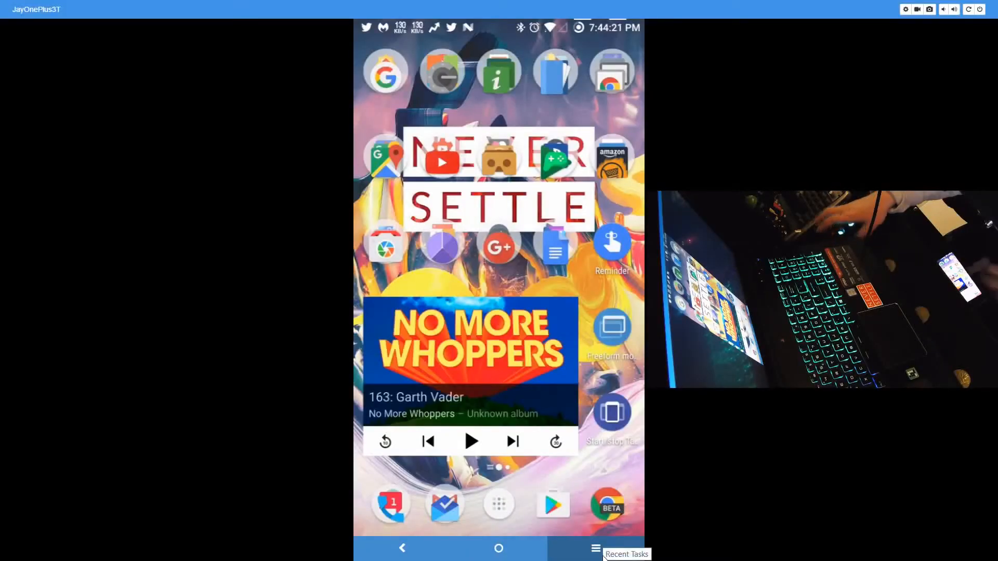
Switch to DosBox Turbo from the recent apps list.
{"action": "left_click", "coordinate": [595, 548]}
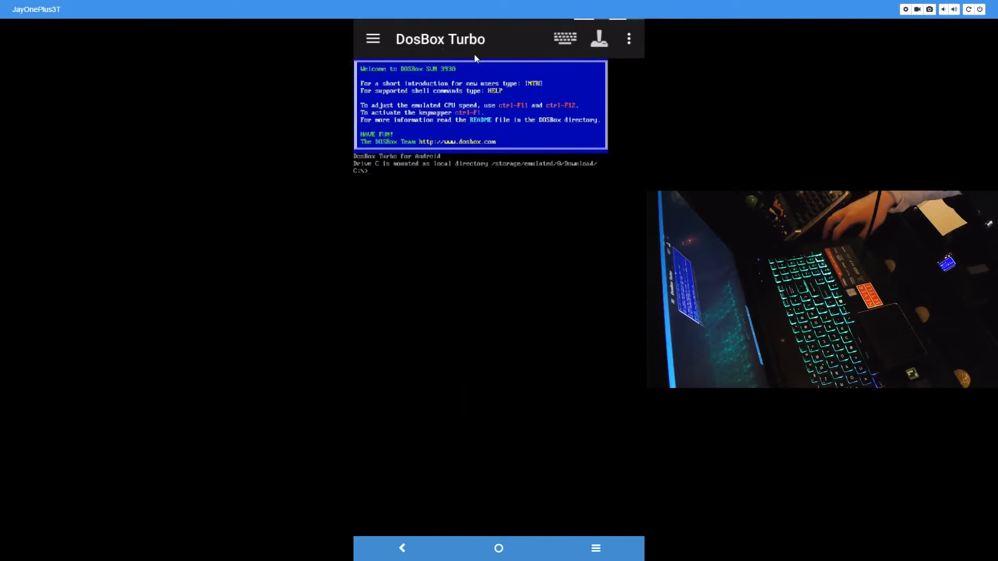
{"action": "mouse_move", "coordinate": [371, 50]}
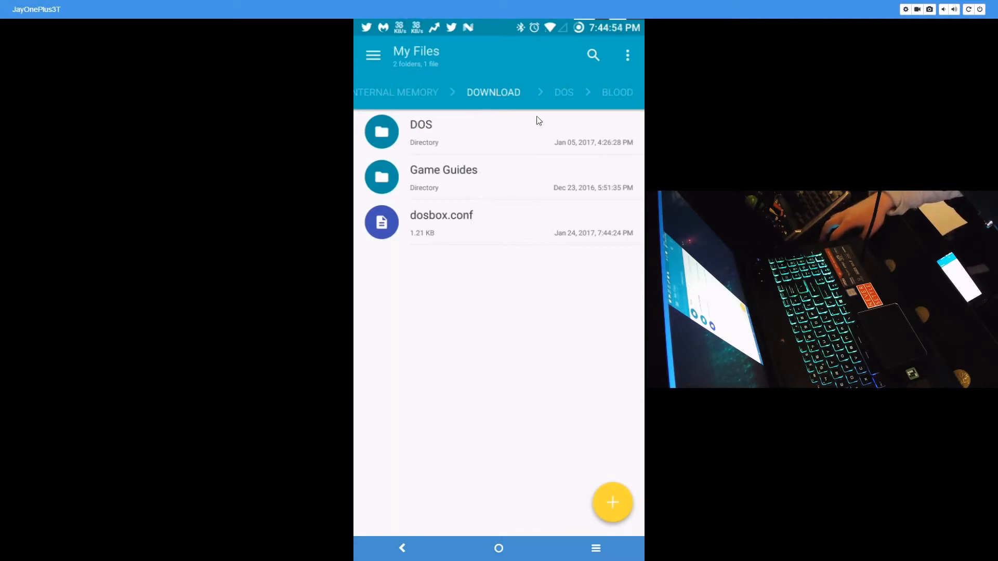
{"action": "mouse_move", "coordinate": [528, 181]}
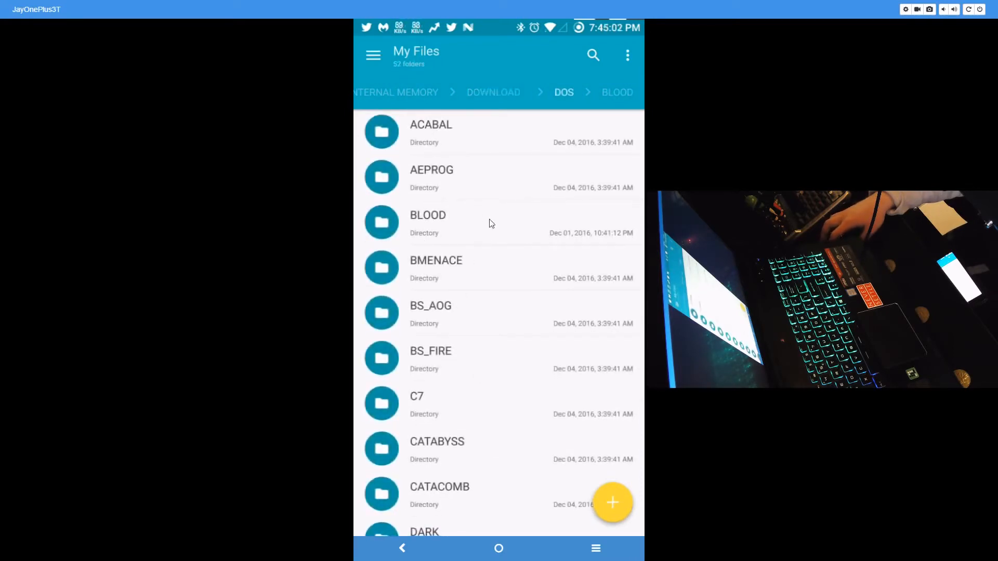
{"action": "mouse_move", "coordinate": [419, 232]}
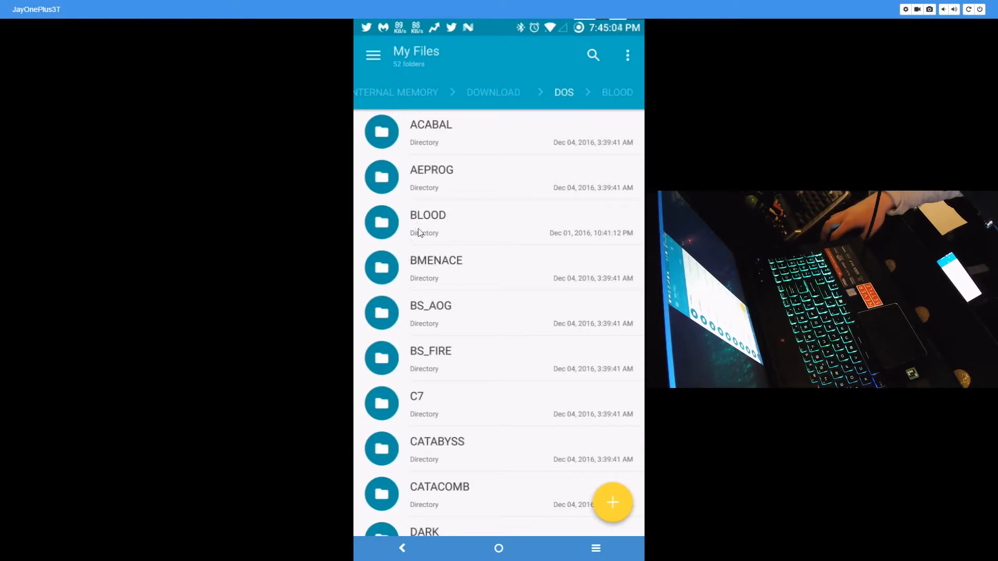
{"action": "mouse_move", "coordinate": [438, 270]}
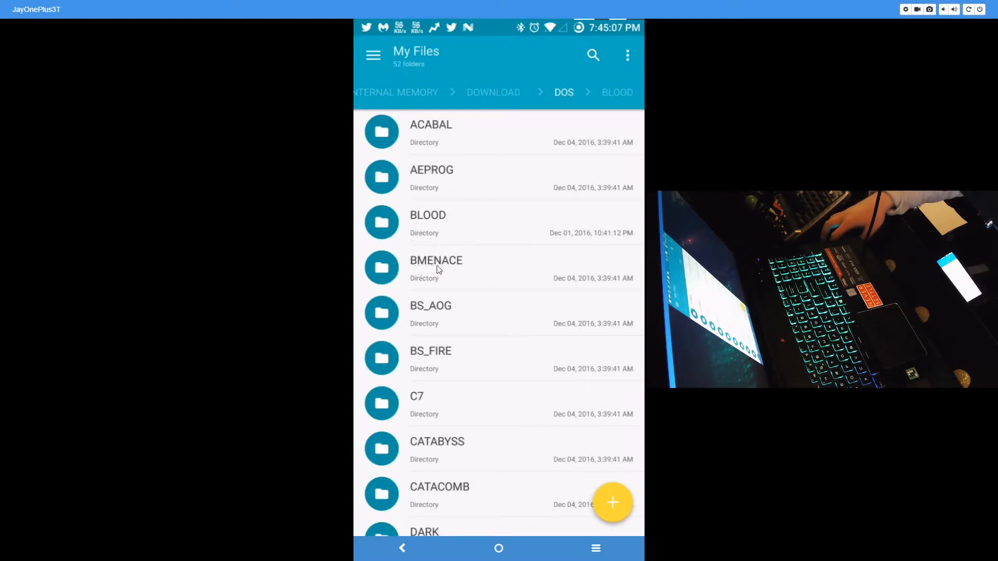
{"action": "mouse_move", "coordinate": [432, 315]}
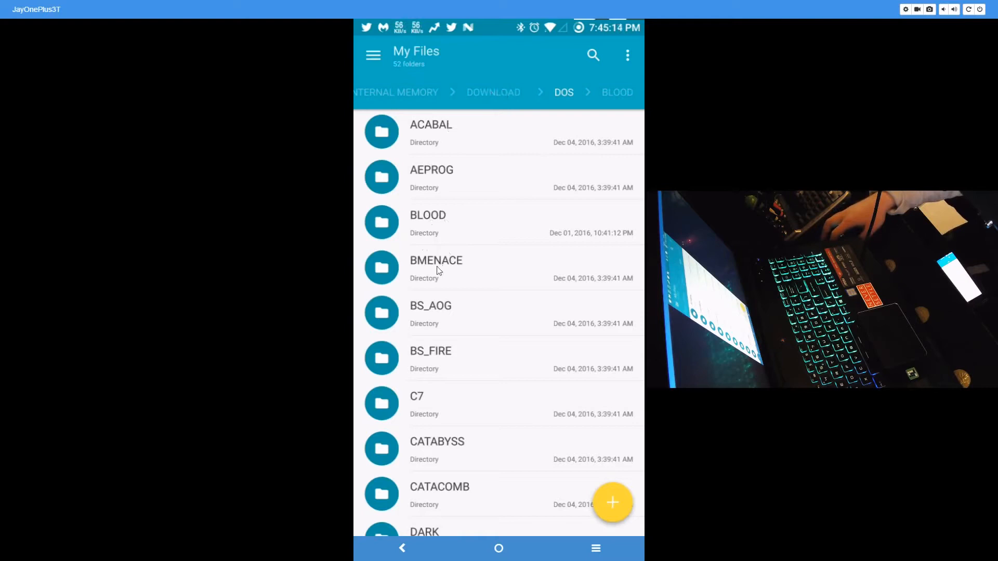
{"action": "mouse_move", "coordinate": [449, 139]}
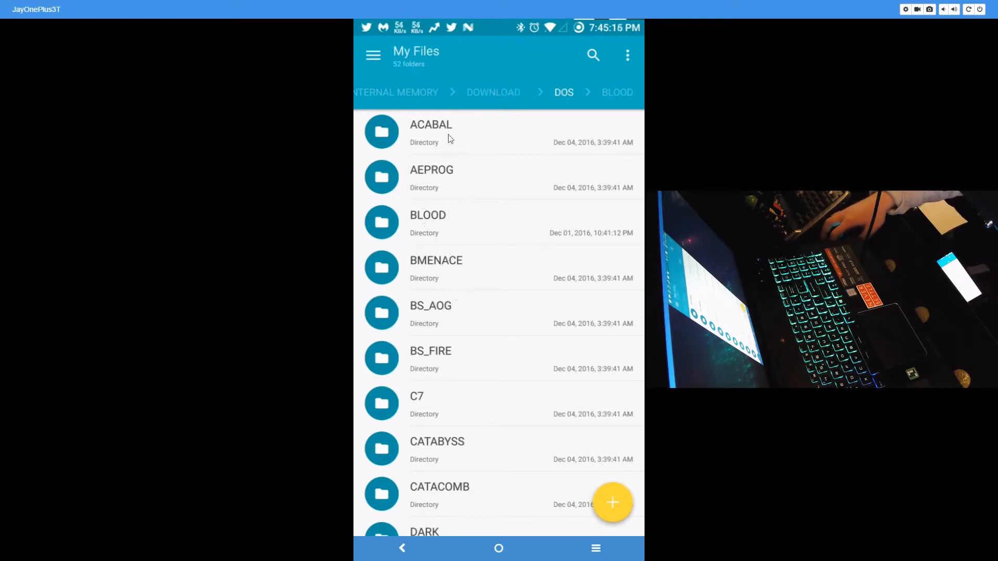
{"action": "left_click", "coordinate": [493, 92]}
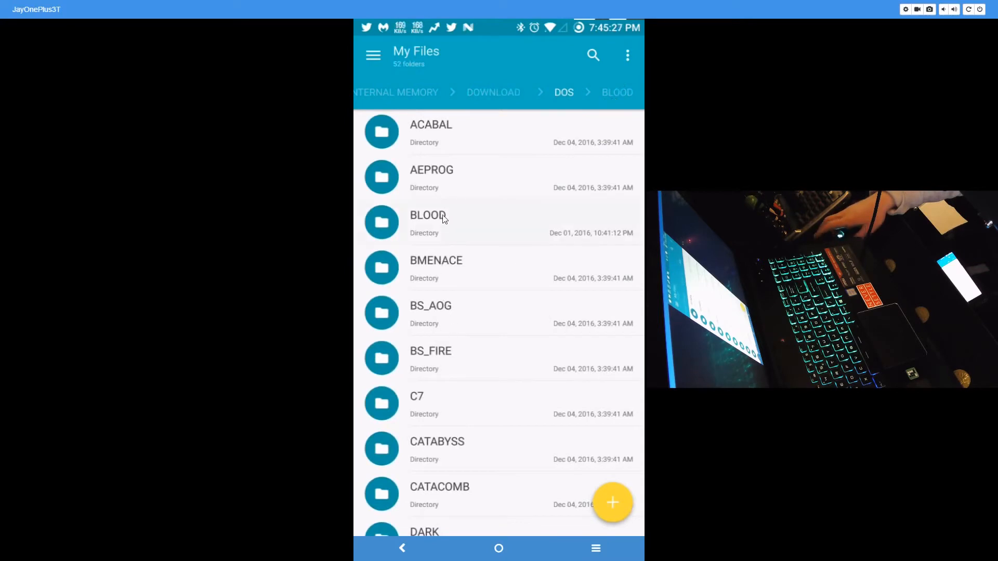
{"action": "left_click", "coordinate": [428, 223]}
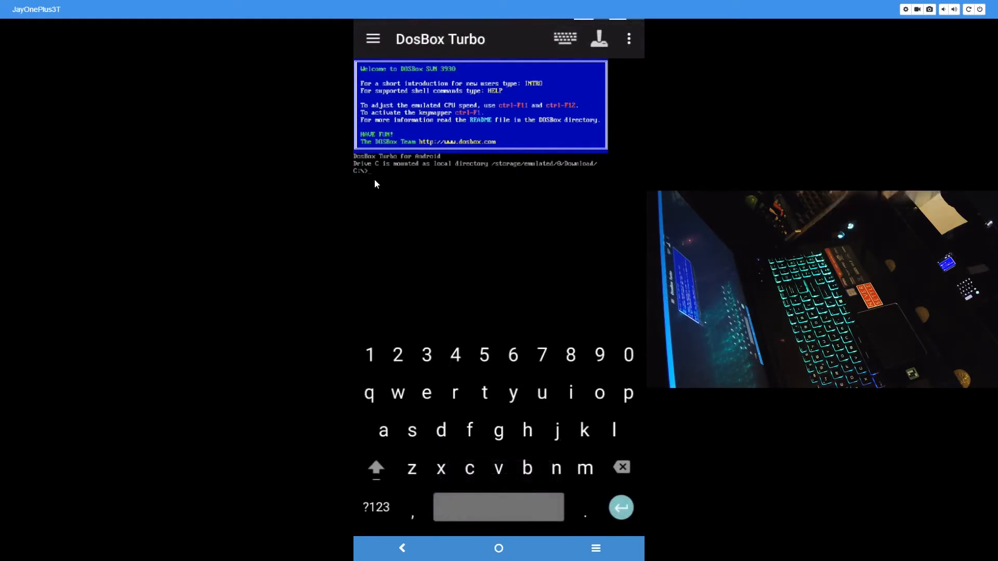
Run 'cd dos' at the C:\> prompt to reach C:\DOS>.
{"action": "type", "text": "cd"}
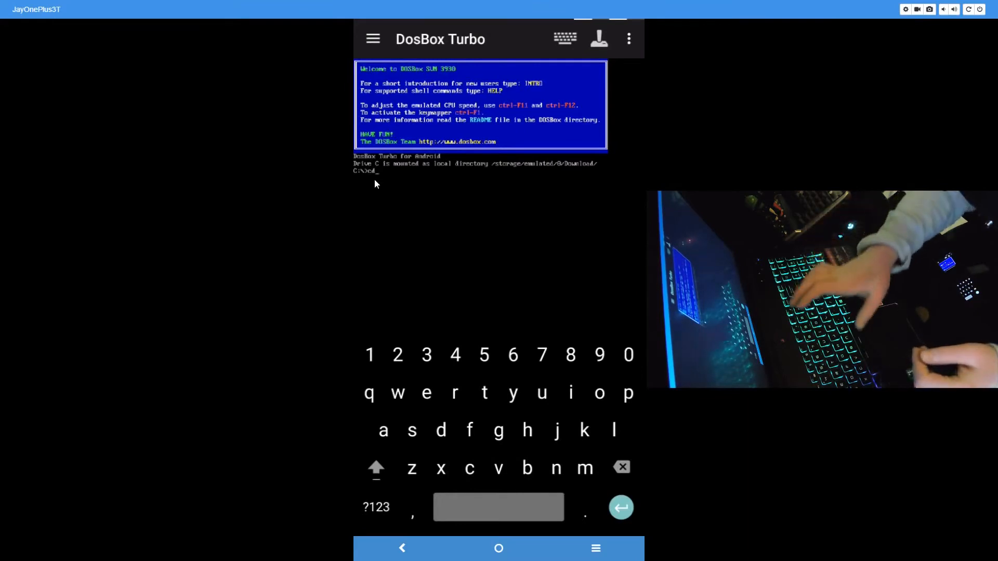
{"action": "type", "text": "dos"}
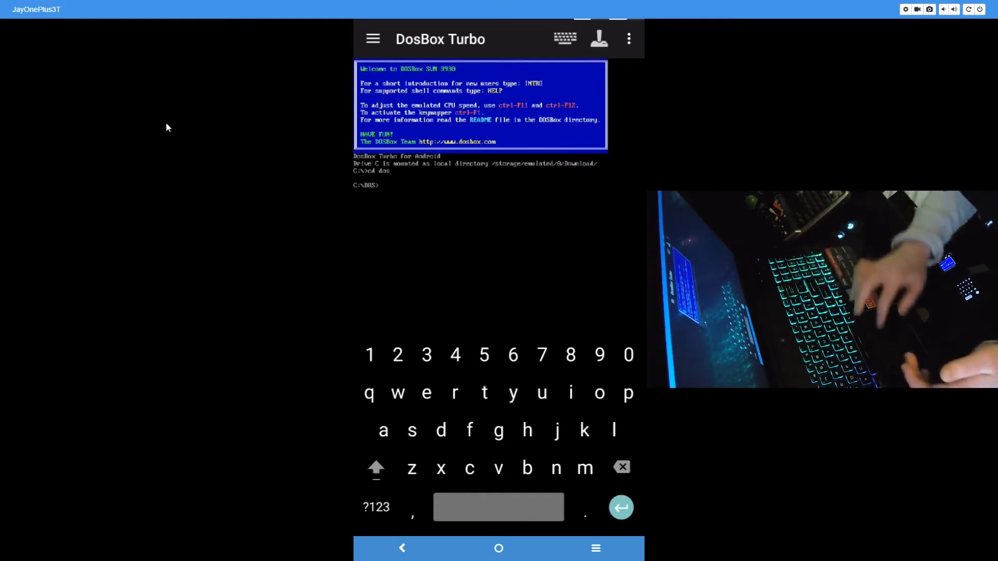
{"action": "mouse_move", "coordinate": [60, 108]}
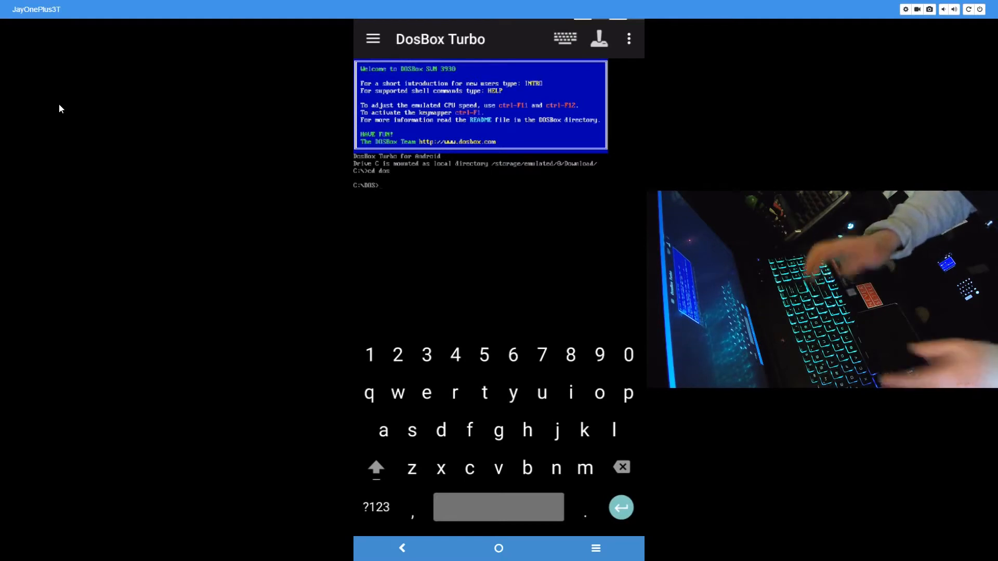
Change into the BLOOD directory with 'cd blood' and enter 'blood.exe' at the prompt.
{"action": "type", "text": "cd"}
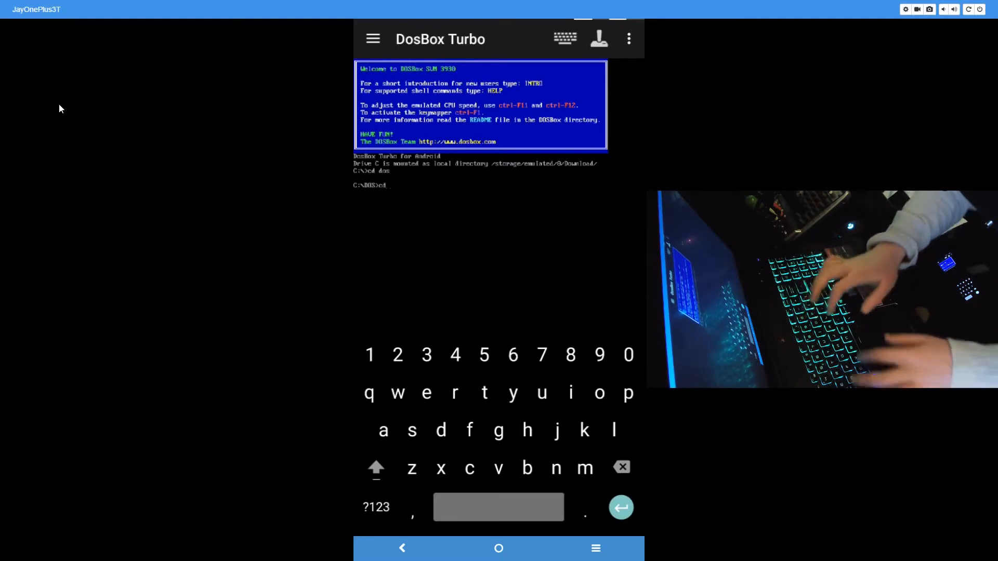
{"action": "type", "text": "blood"}
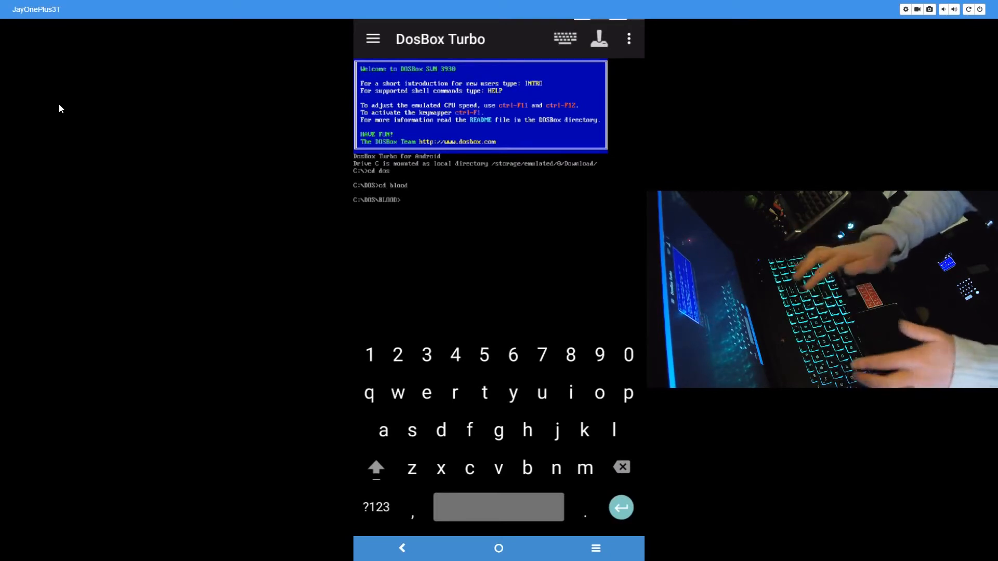
{"action": "type", "text": "blood."}
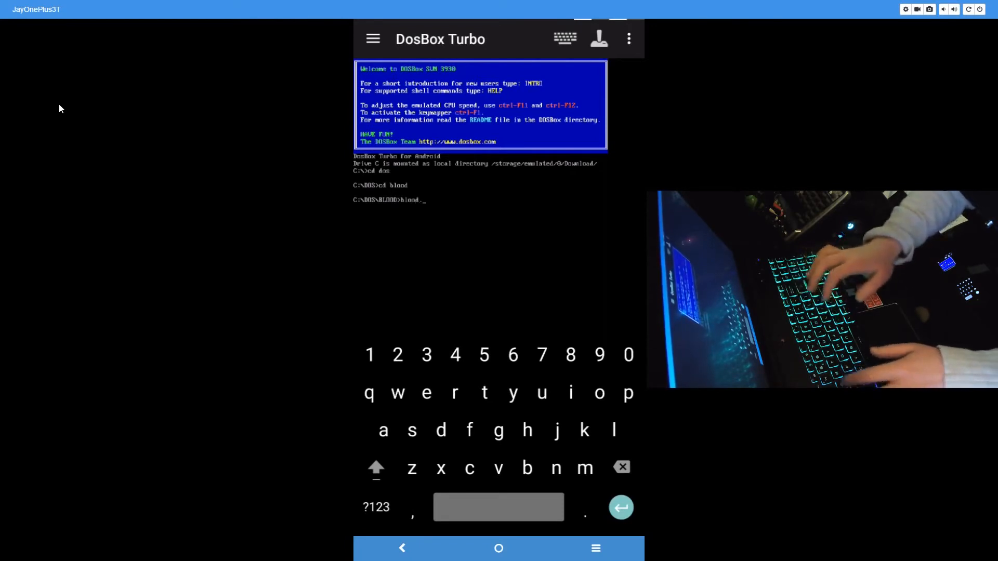
{"action": "type", "text": "exe"}
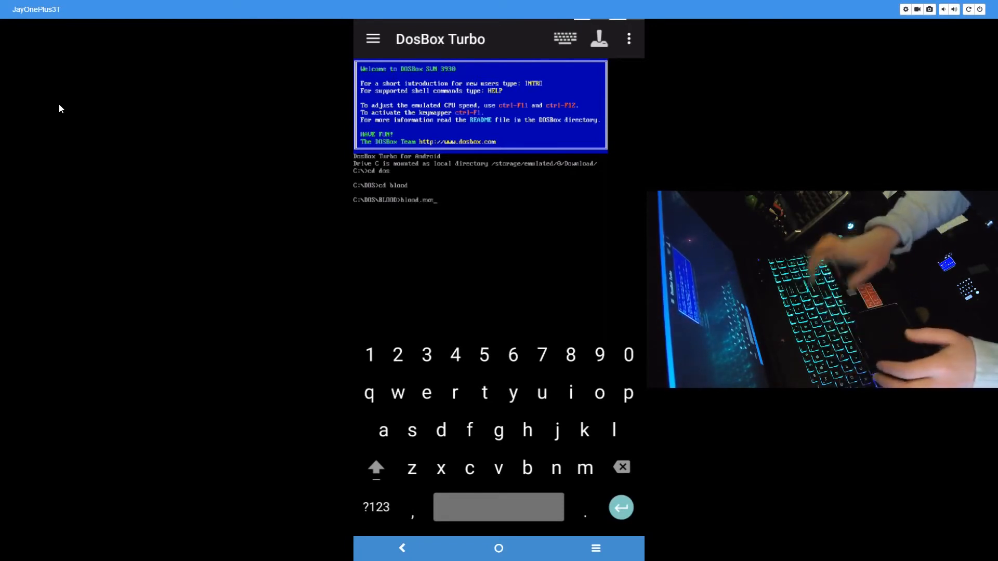